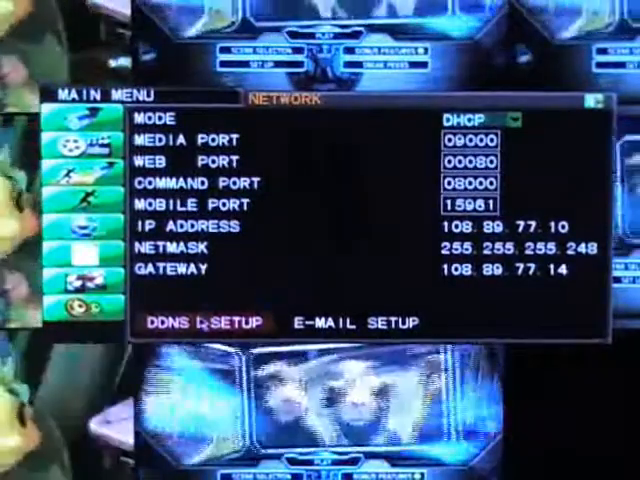
# Turn DDNS on in Network setup and list the available DDNS server providers.
pyautogui.click(196, 320)
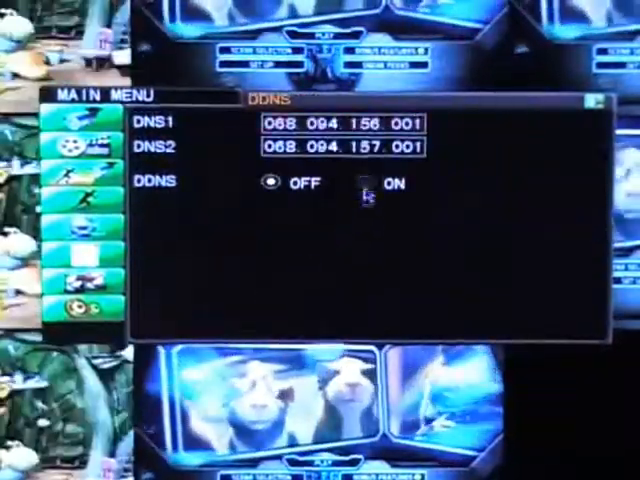
pyautogui.click(368, 184)
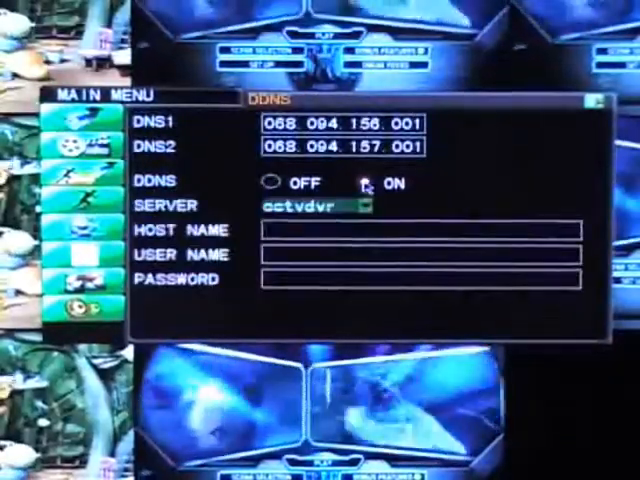
pyautogui.click(362, 184)
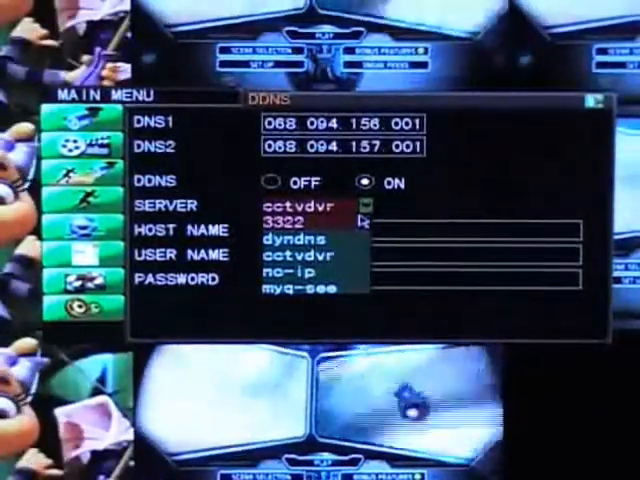
# Choose cctvdvr as the DDNS server with host name ccsg21.cctvdvr.com.tw.
pyautogui.click(300, 204)
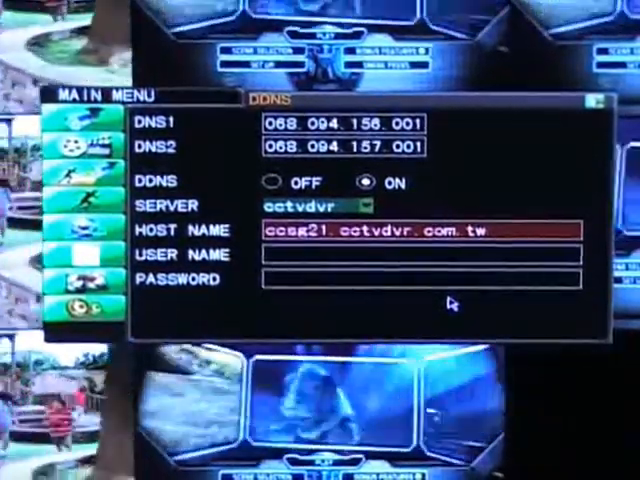
pyautogui.write('ccsg21')
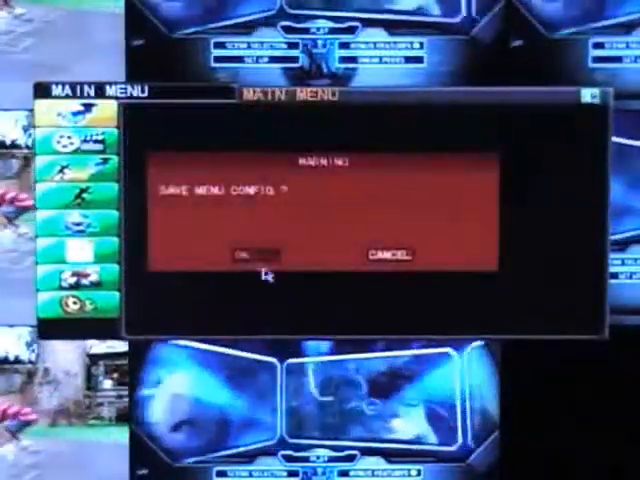
# Save the changed menu configuration and reboot the DVR from System Maintenance.
pyautogui.click(252, 252)
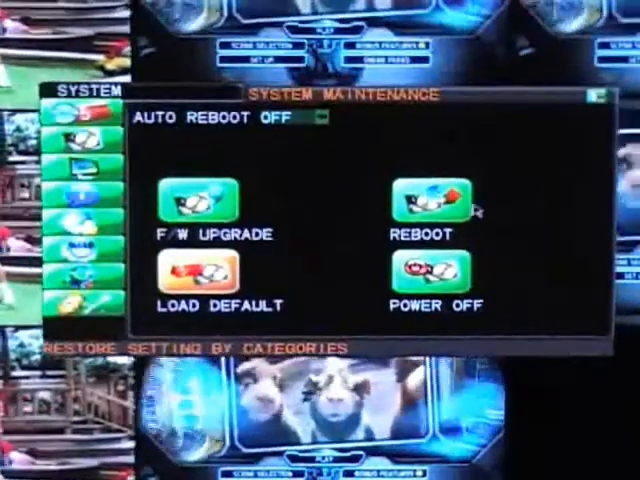
pyautogui.click(428, 200)
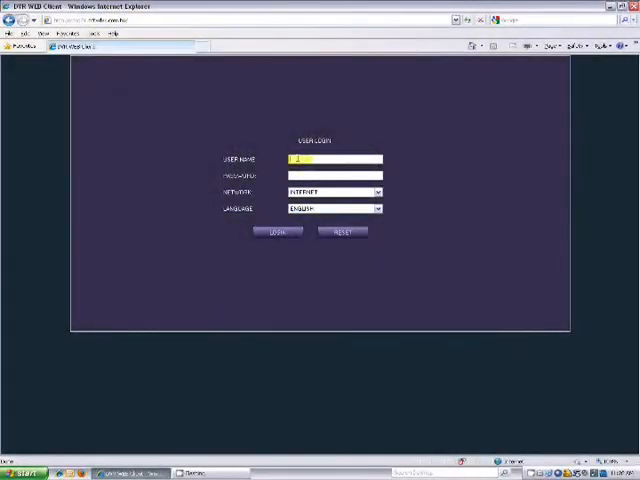
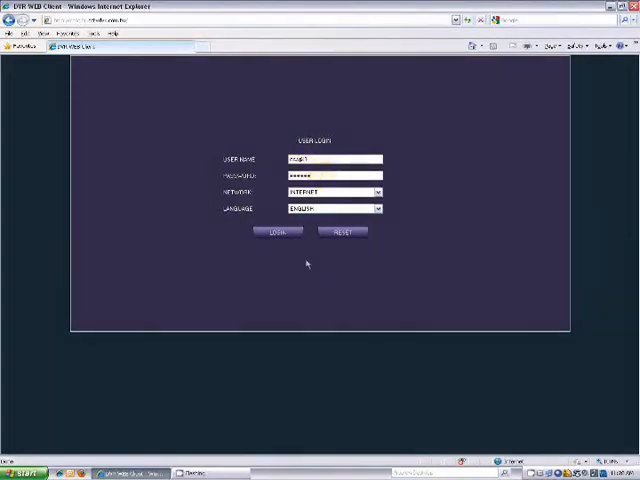
# Sign in to the web client as admin to reach the live camera feed.
pyautogui.click(276, 232)
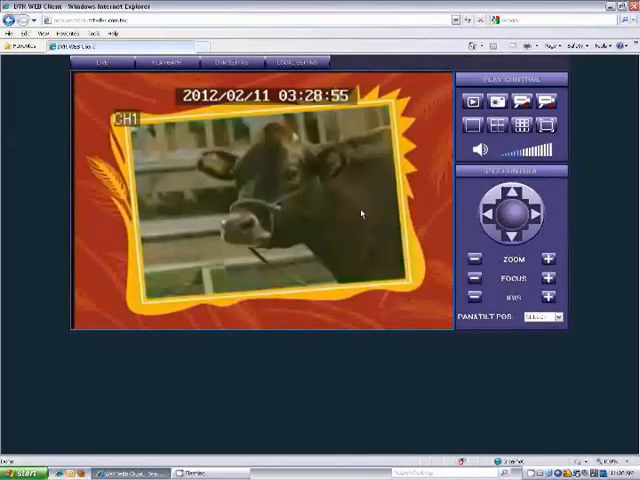
# Switch the live view to a 4-split, then a 9-split camera grid.
pyautogui.click(496, 124)
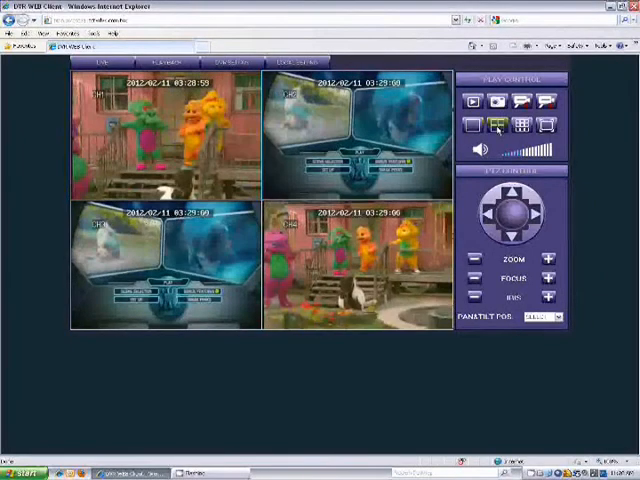
pyautogui.click(524, 122)
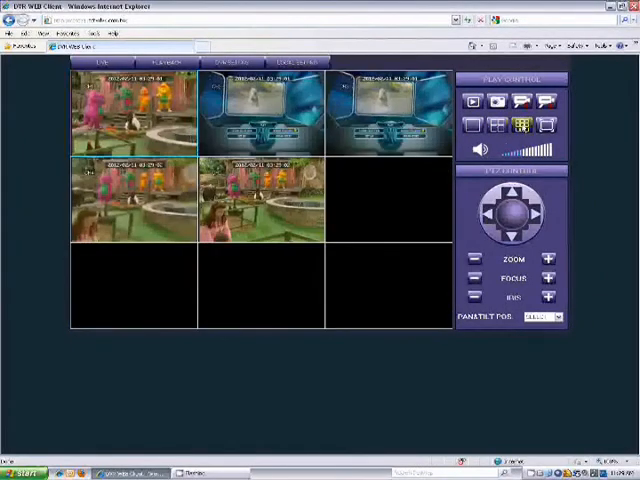